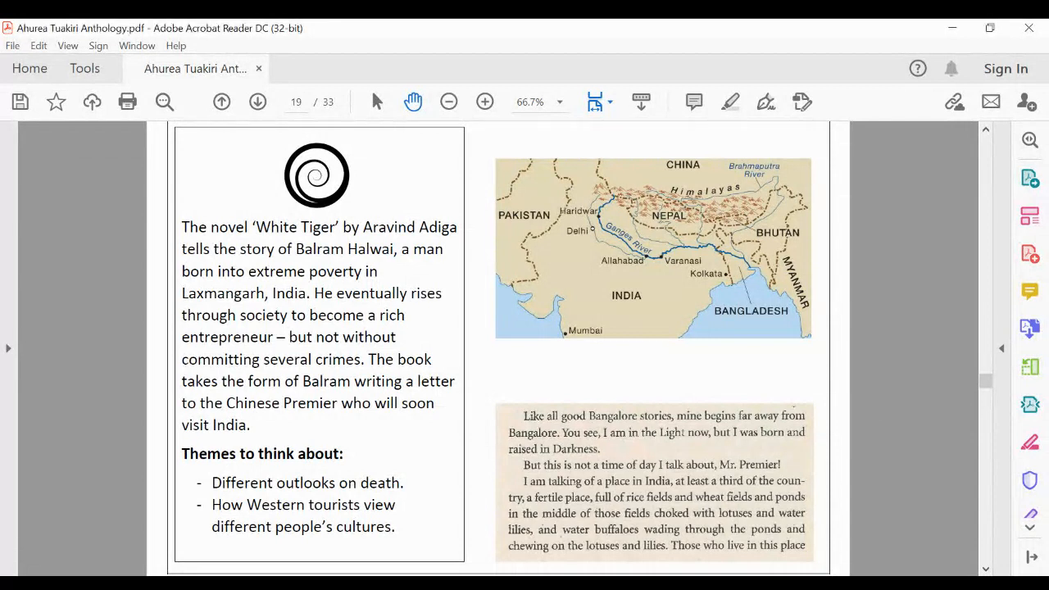
Step: Focus the document at page 19 so the top of page 20 can be brought into view
click(449, 102)
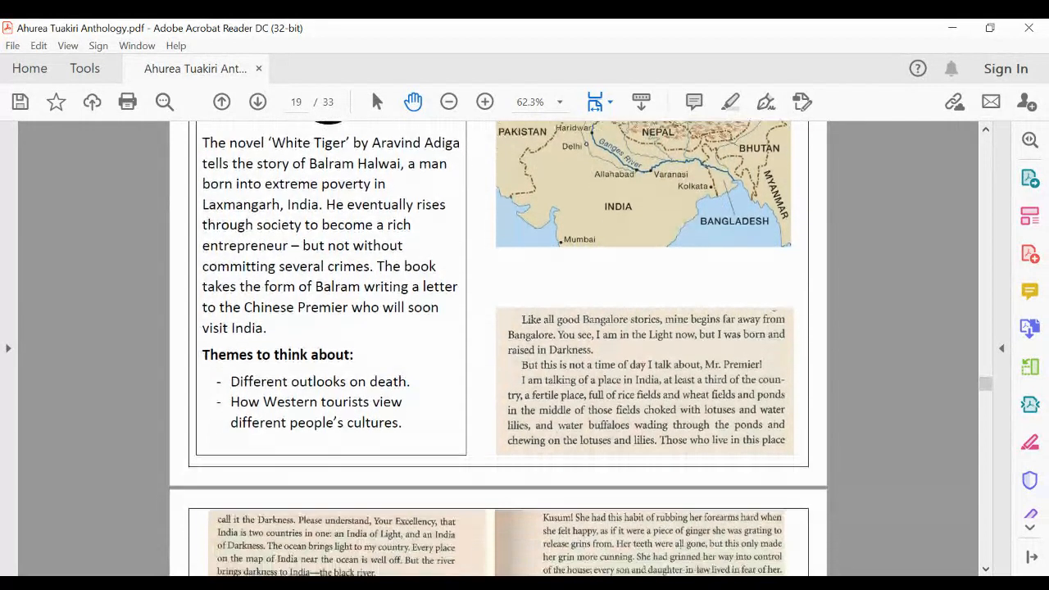
Step: Scroll down until page 20's two extract columns fill the view
scroll(down, 3)
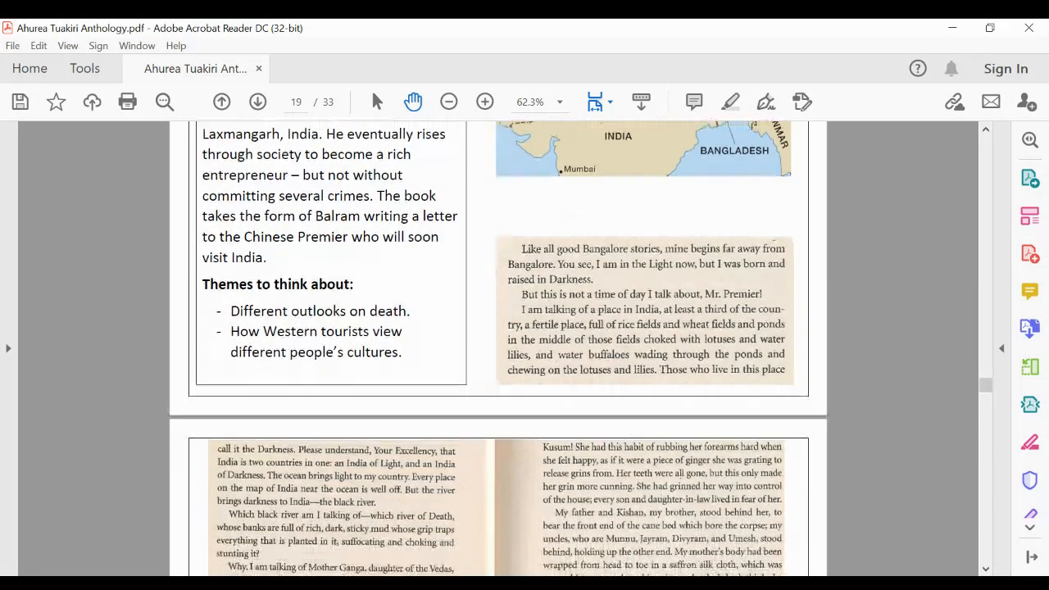
scroll(down, 3)
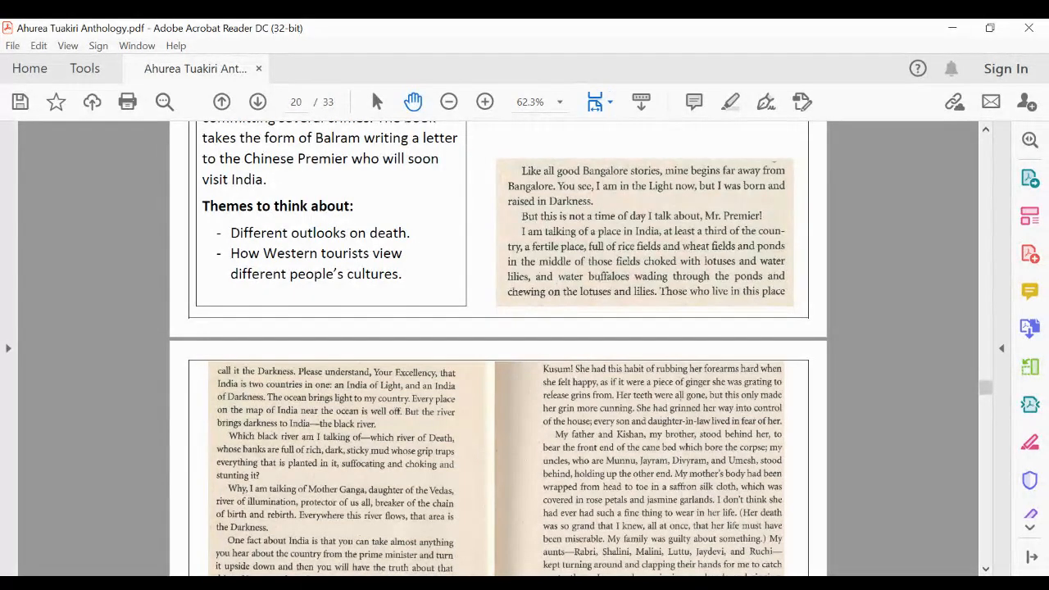
scroll(down, 3)
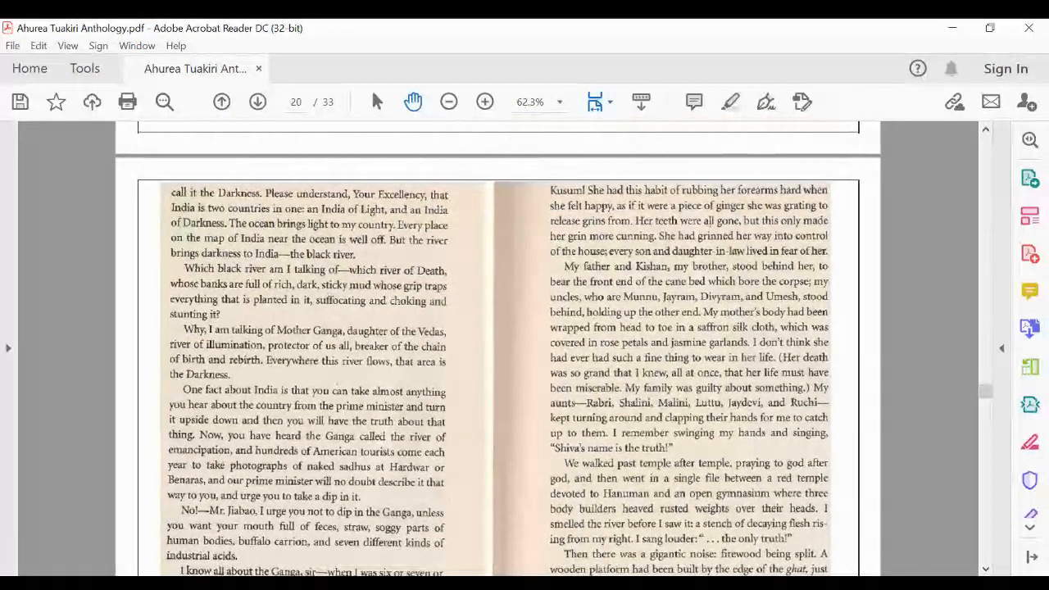
Step: Enlarge page 20 to about 72.6% and read a little further down its columns
click(485, 102)
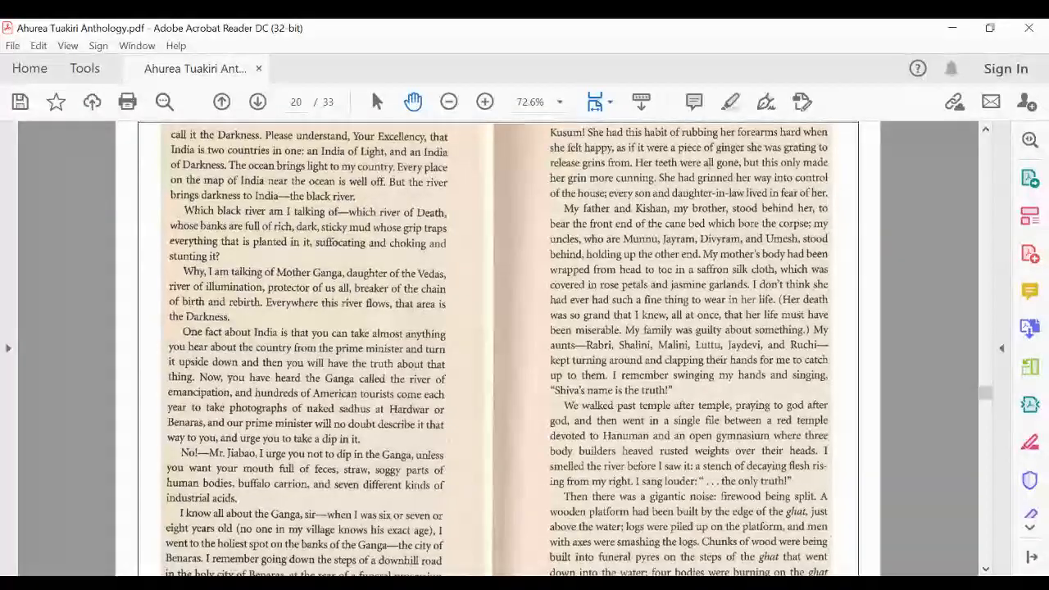
scroll(down, 3)
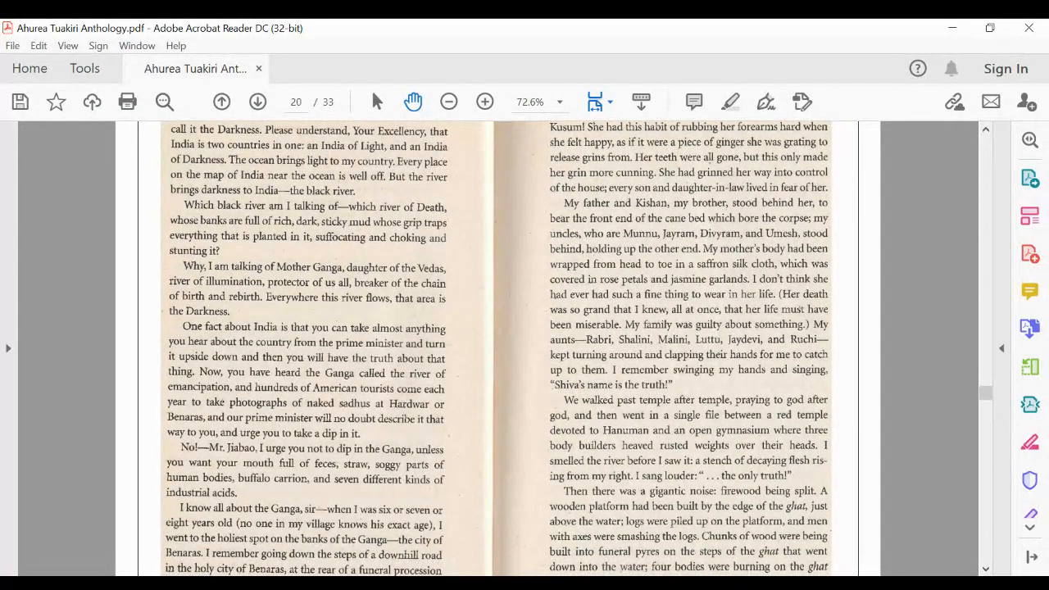
scroll(down, 3)
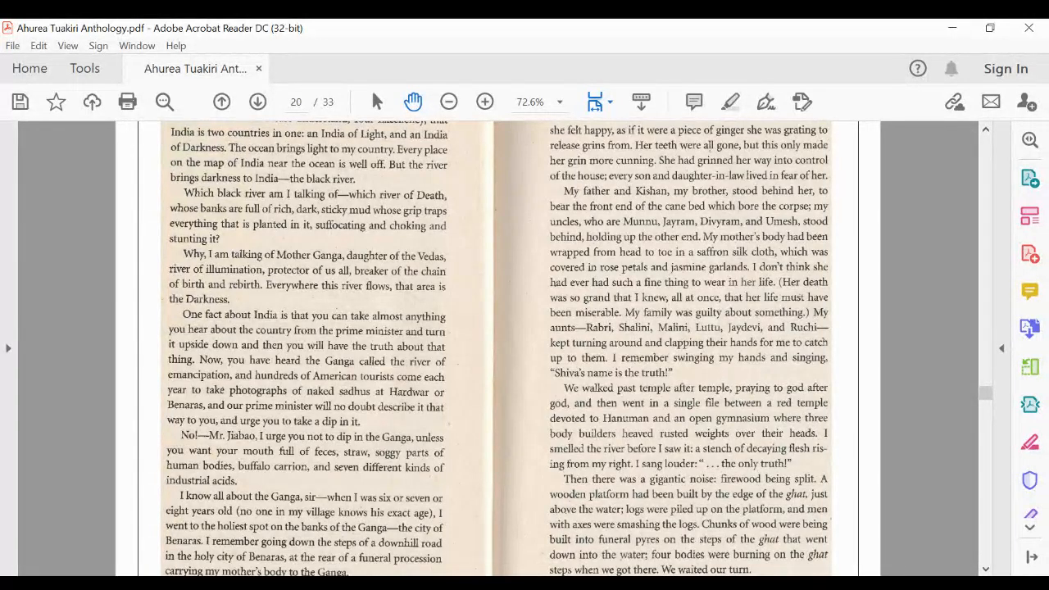
scroll(down, 3)
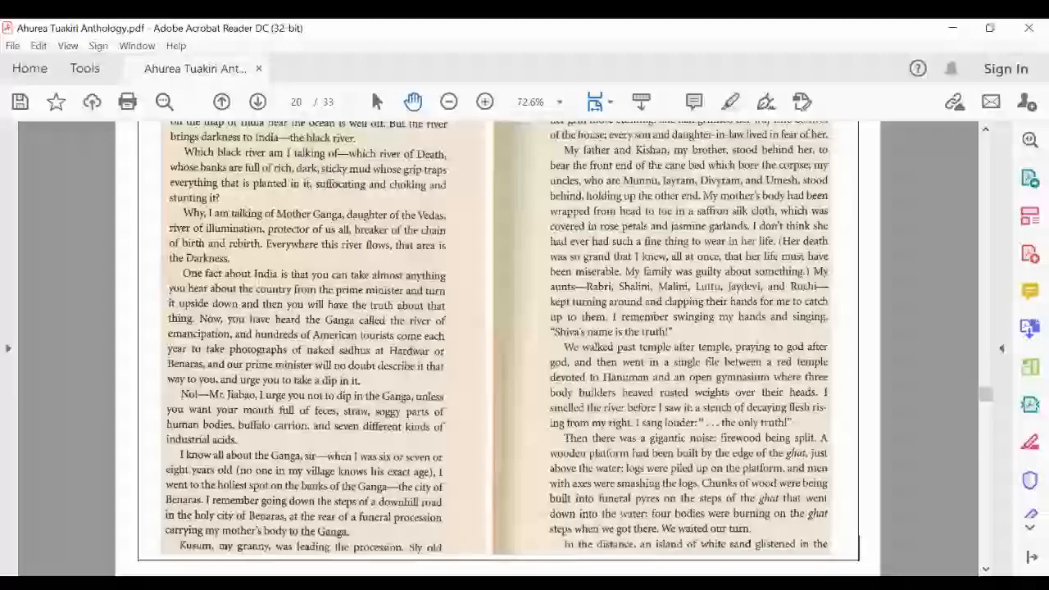
scroll(down, 3)
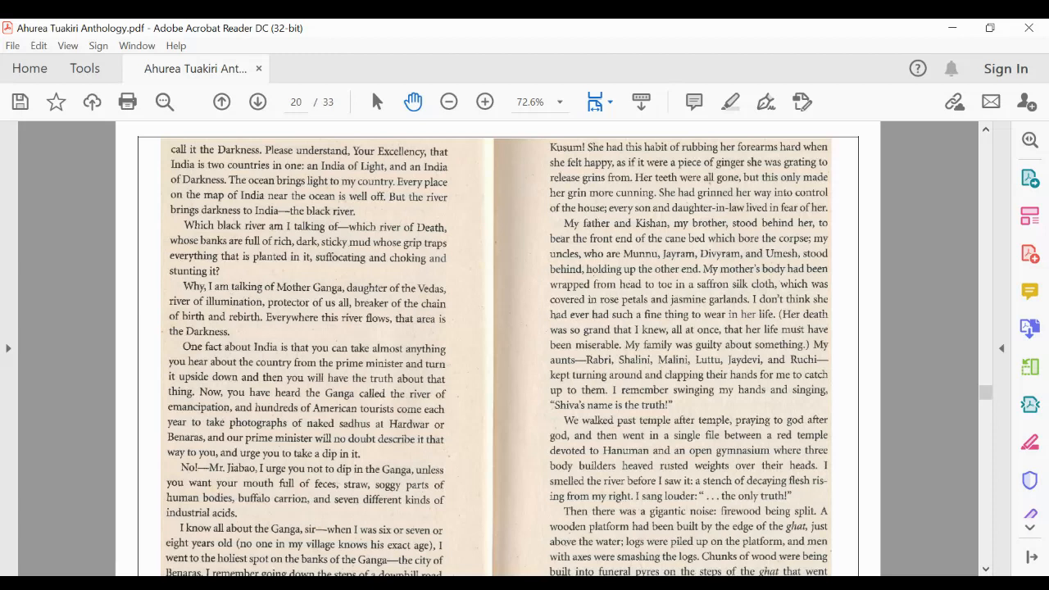
Step: Scroll down through page 20's extract to its bottom until page 21's opening text appears
scroll(down, 3)
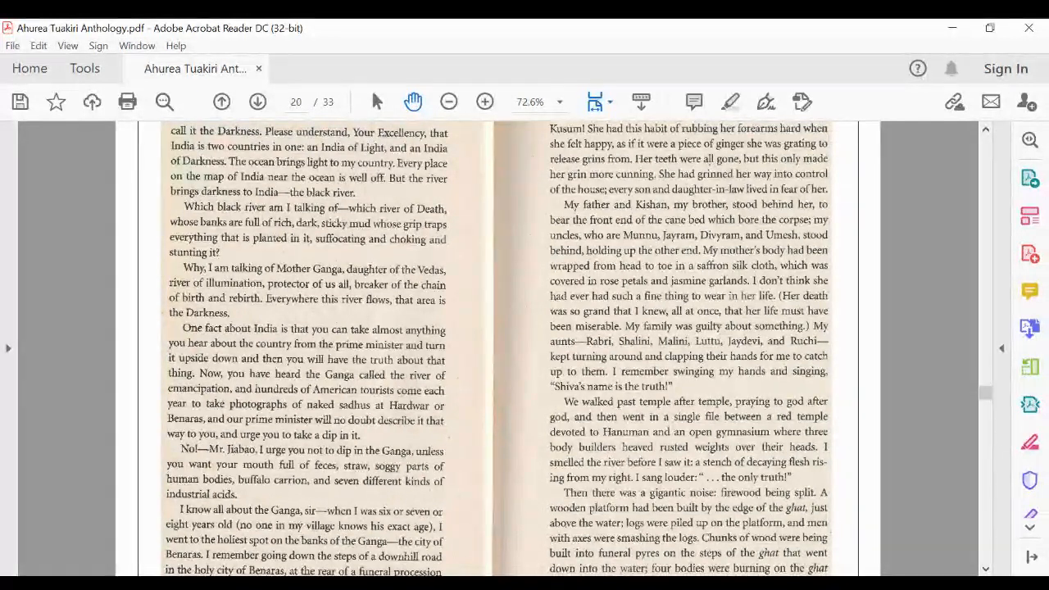
scroll(down, 3)
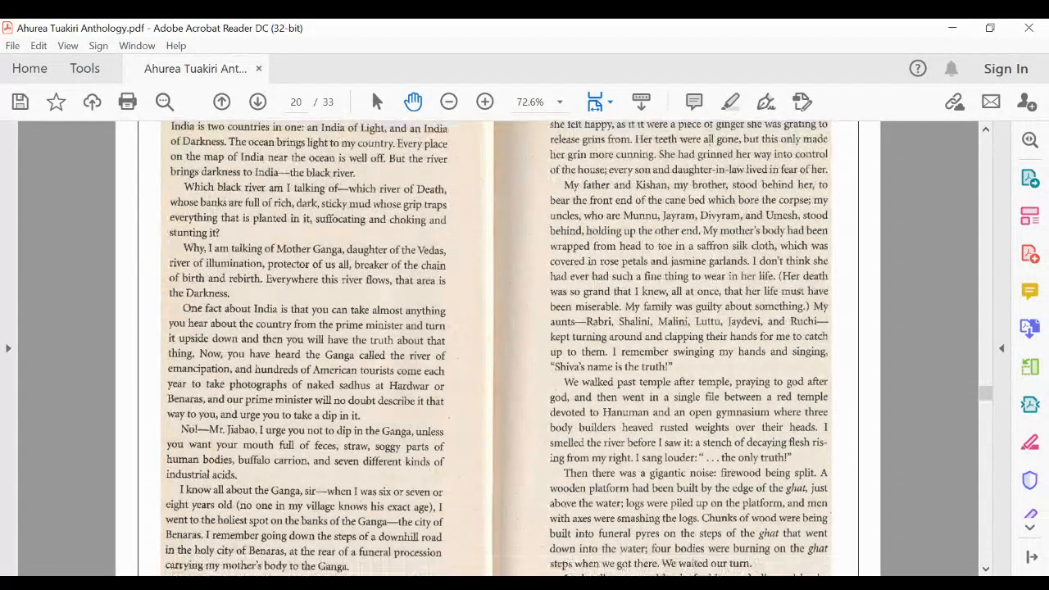
scroll(down, 3)
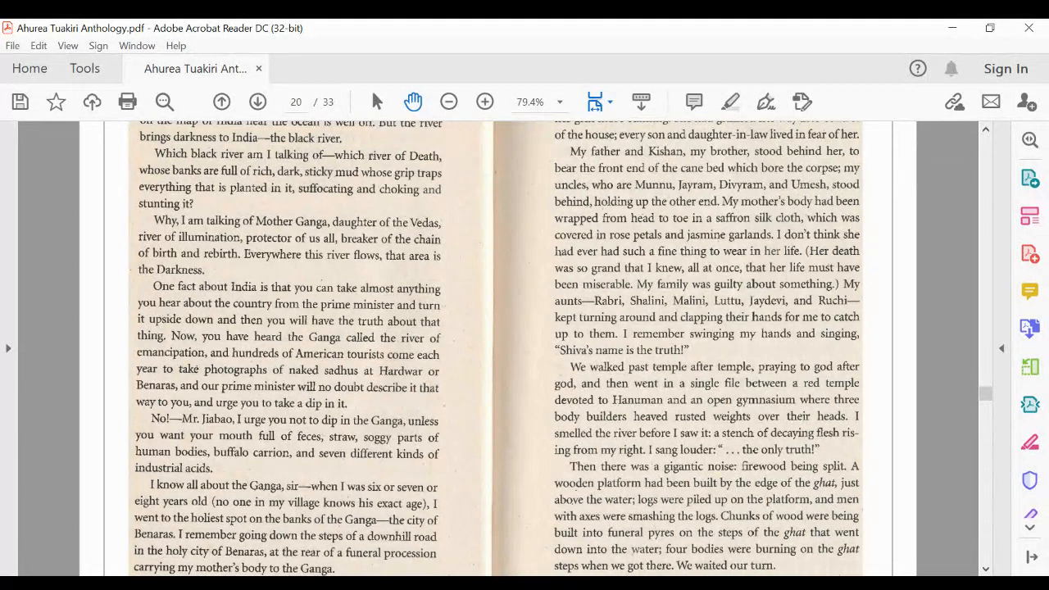
scroll(down, 3)
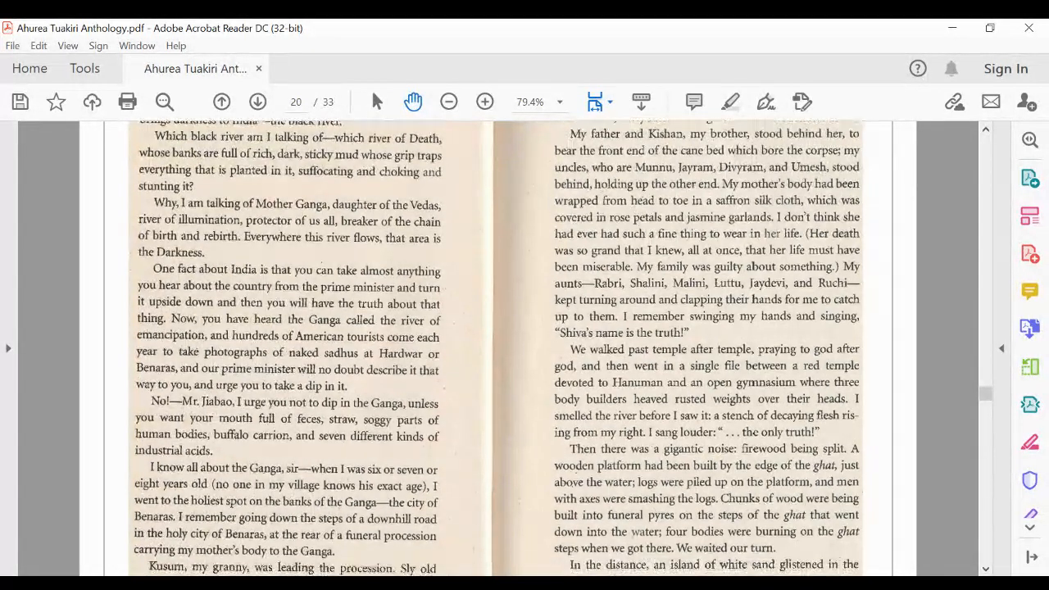
scroll(down, 3)
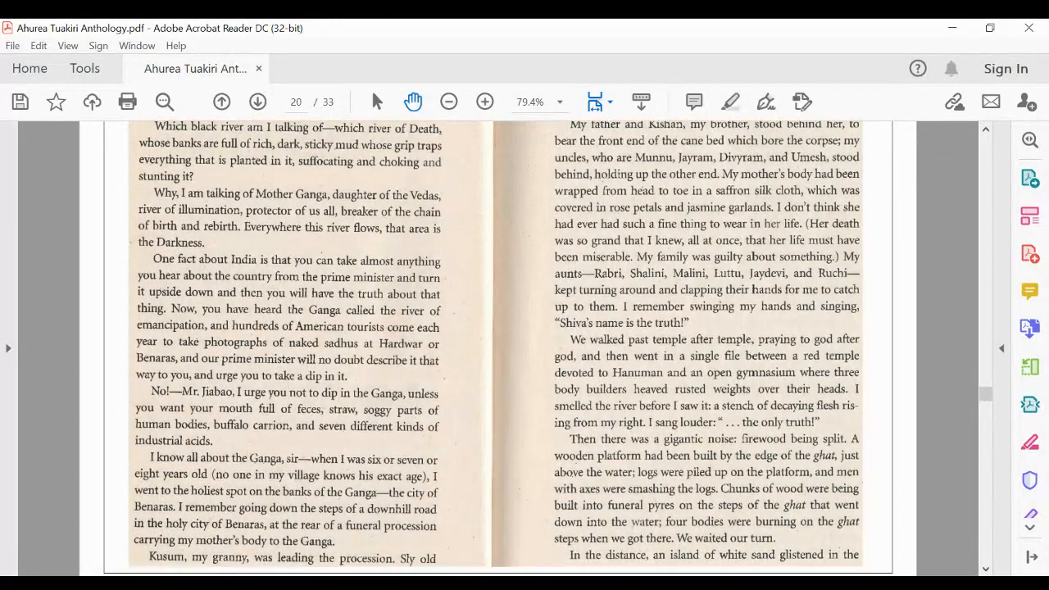
scroll(down, 3)
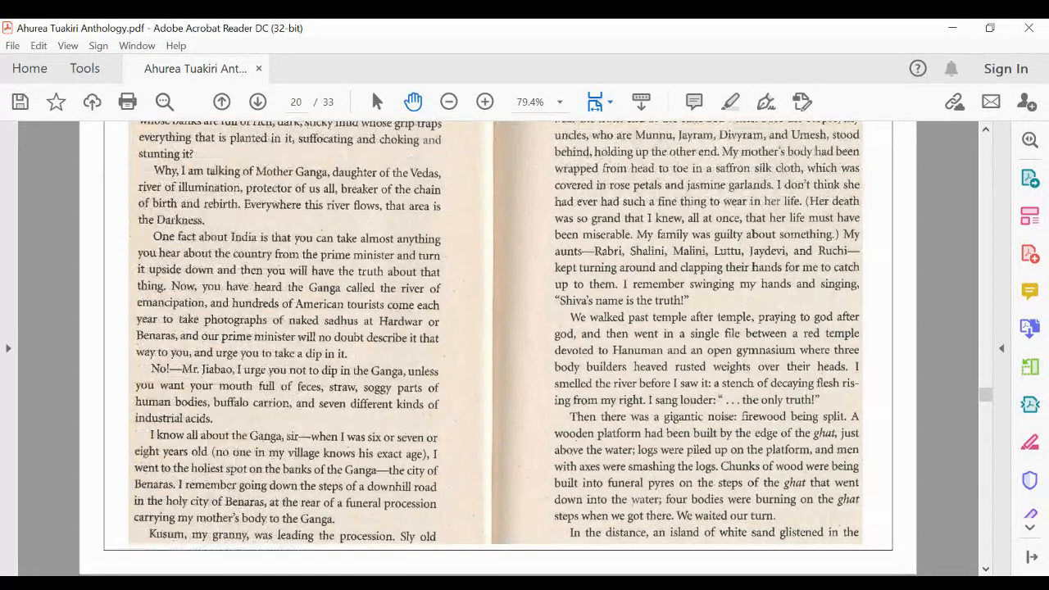
scroll(down, 3)
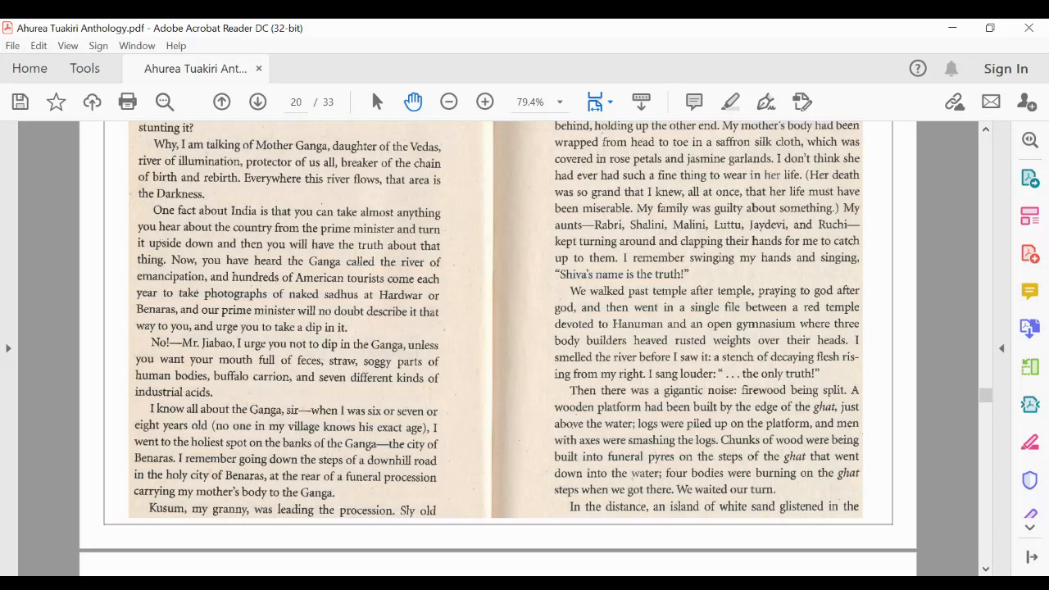
scroll(down, 3)
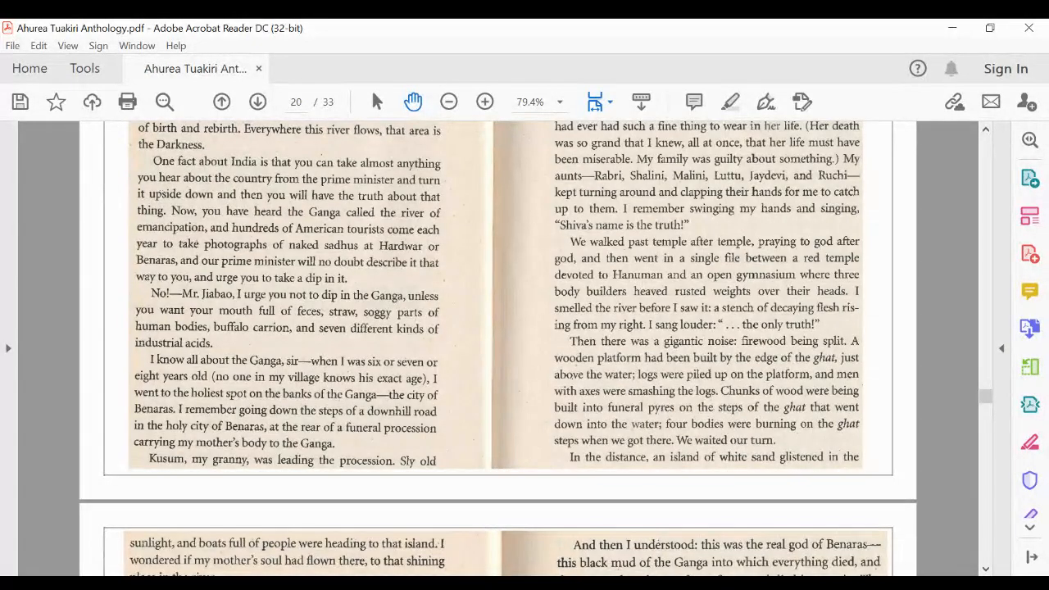
scroll(down, 3)
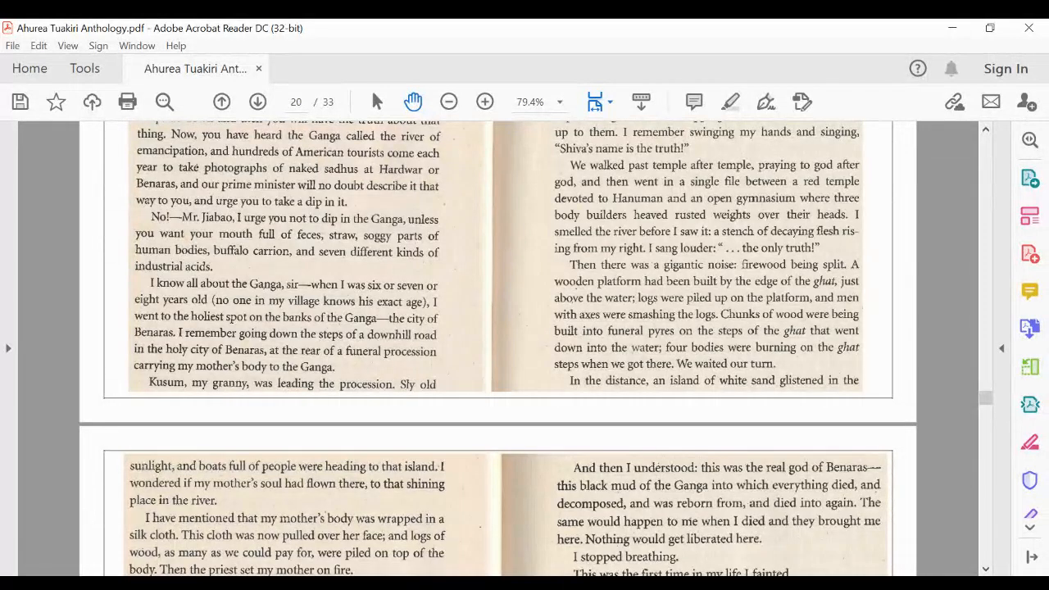
Step: Scroll down so page 21 fills the window, showing the extract's ending column
scroll(down, 3)
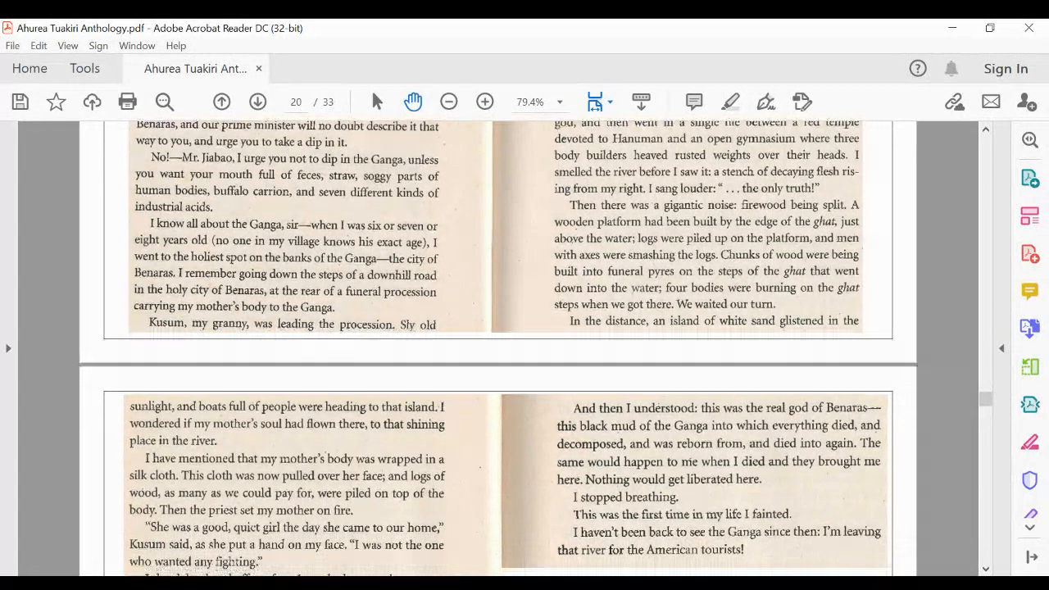
scroll(down, 3)
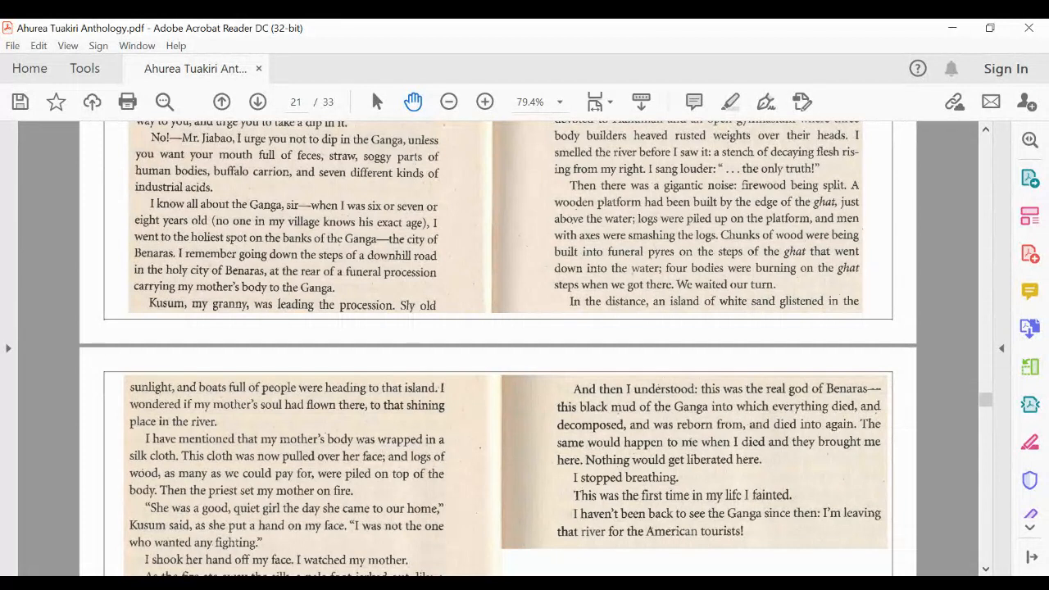
scroll(down, 3)
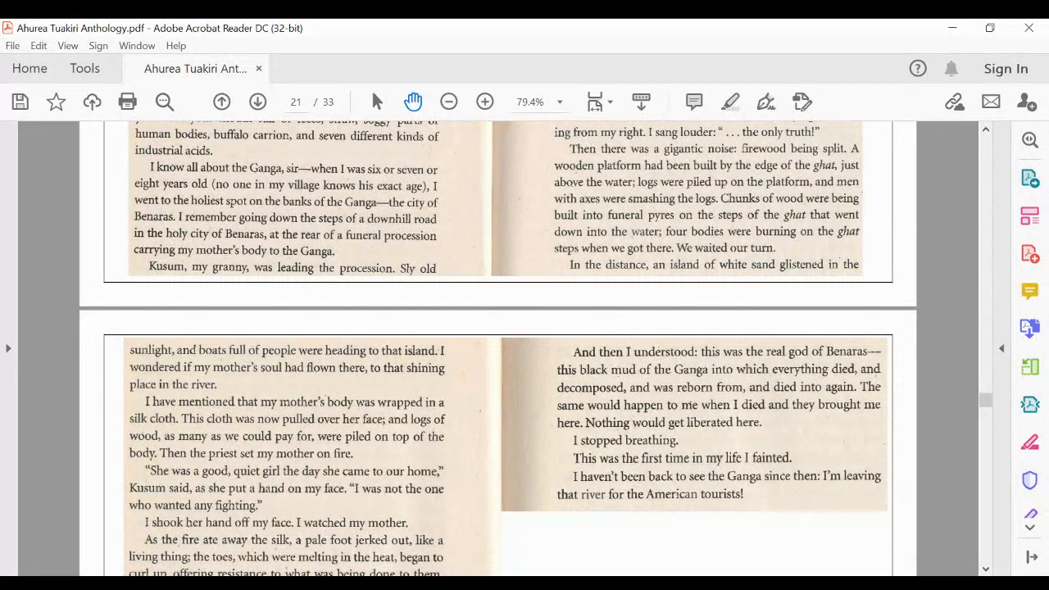
scroll(down, 3)
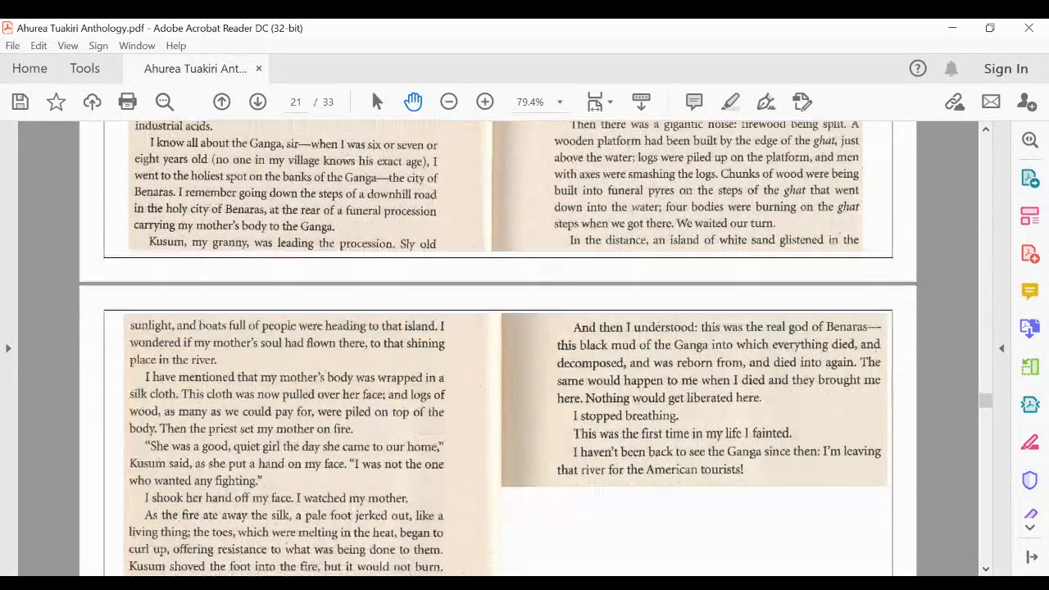
scroll(down, 3)
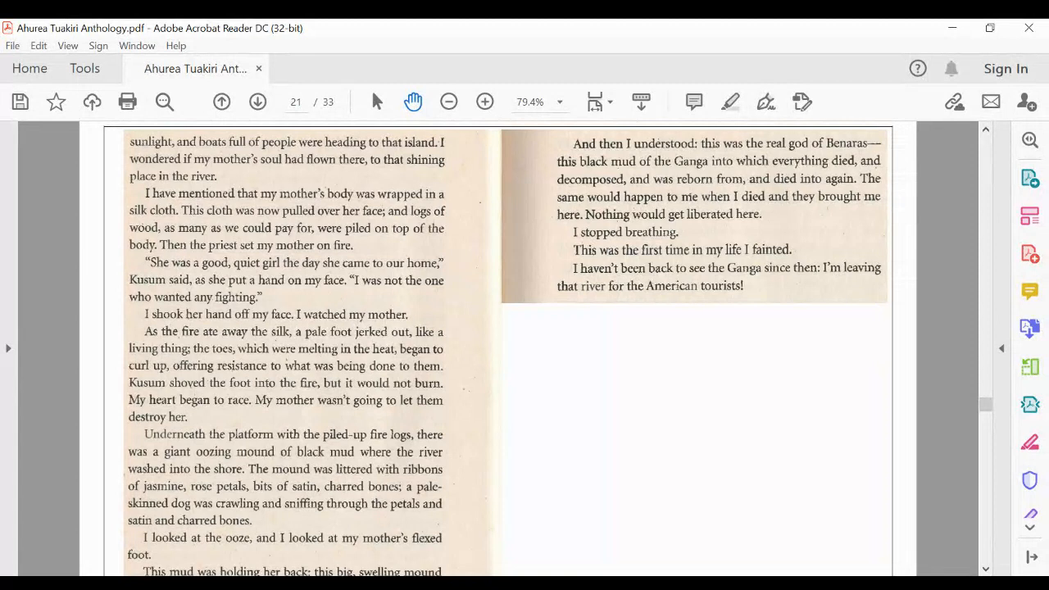
Step: Scroll down page 21 to the bottom of its left column, the black mound passage
scroll(down, 3)
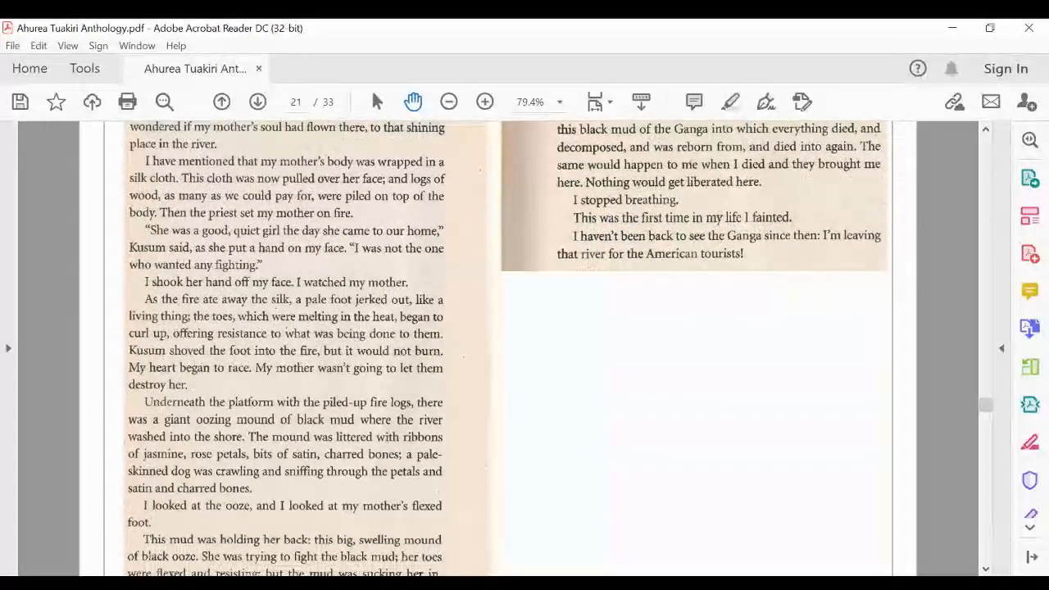
scroll(down, 3)
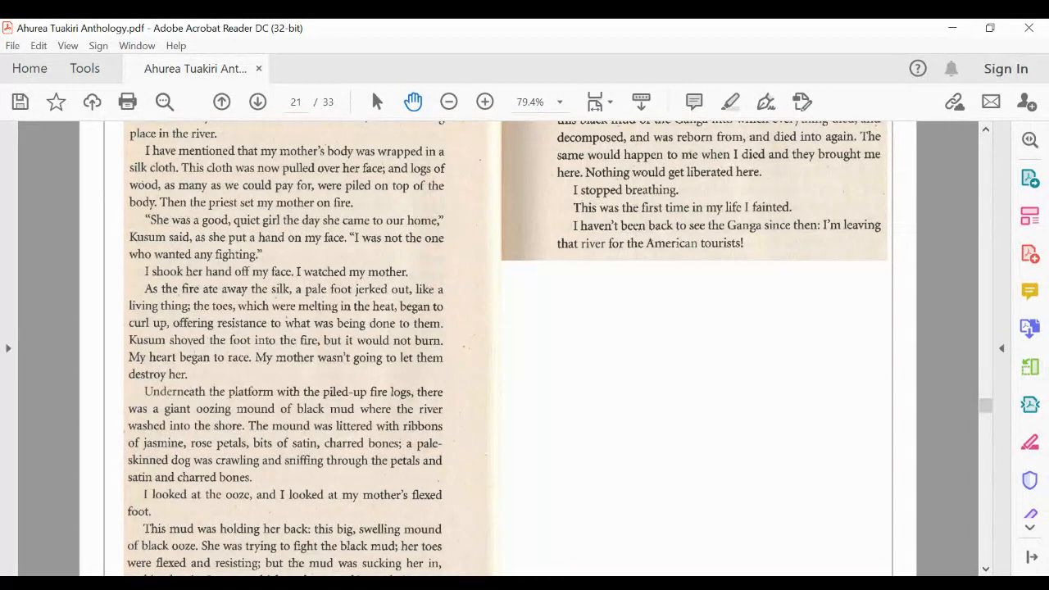
scroll(down, 3)
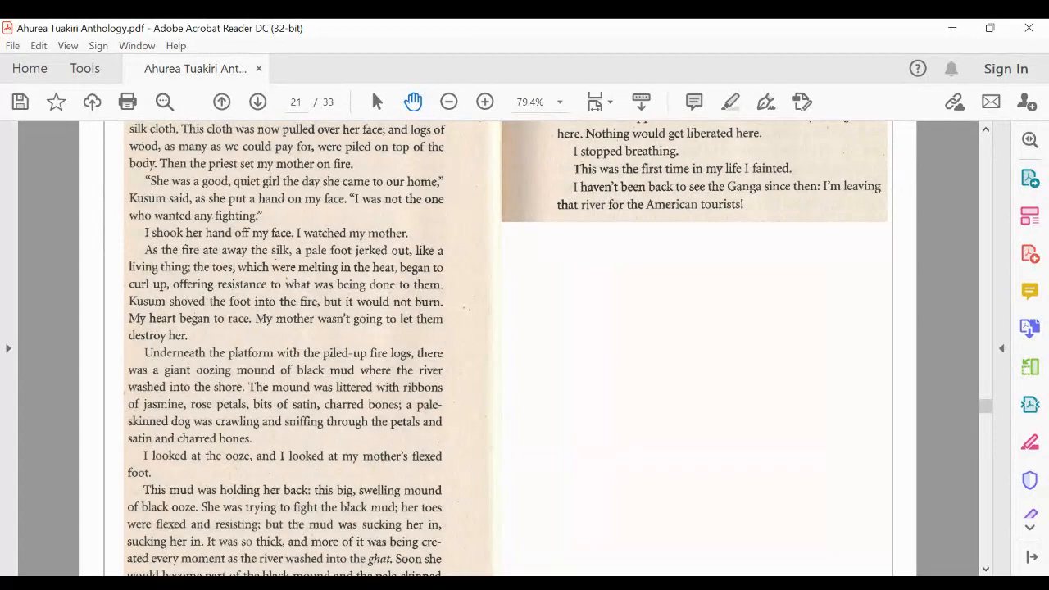
scroll(down, 3)
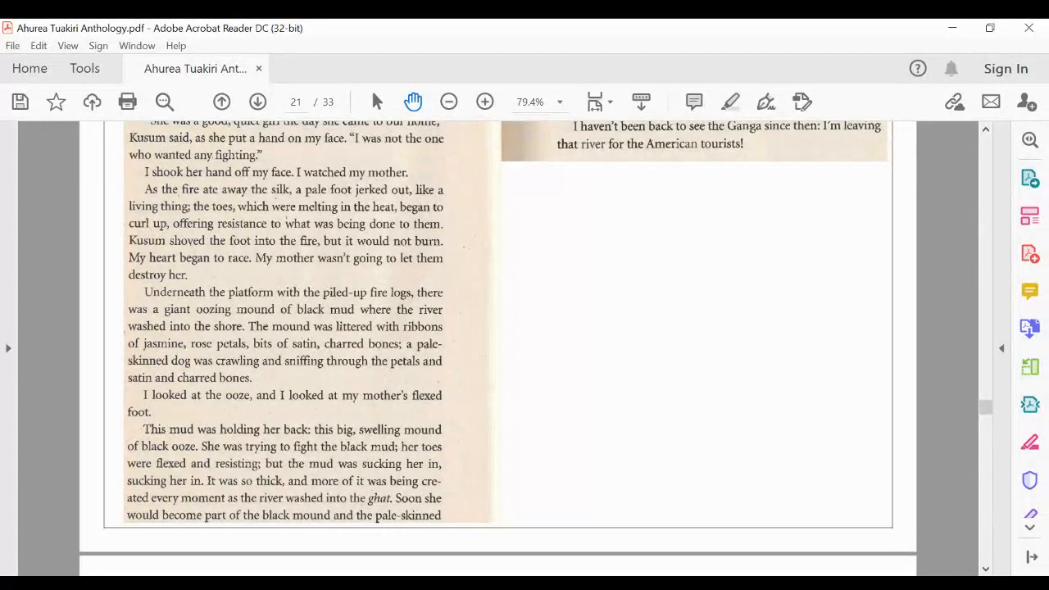
Step: Return to the top of page 21 with both columns showing from the start
scroll(down, 3)
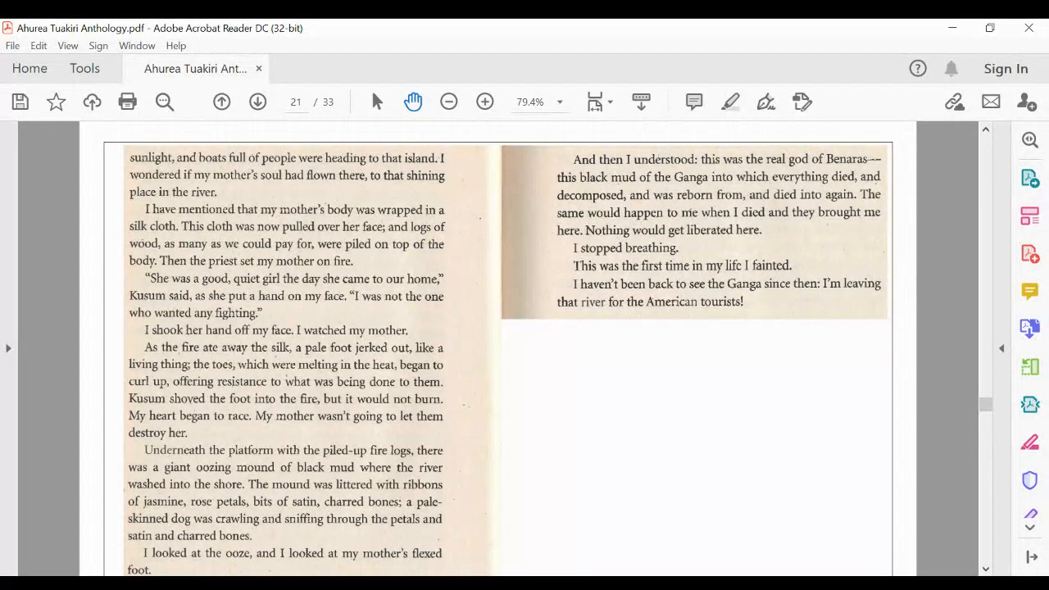
mouse_move(663, 517)
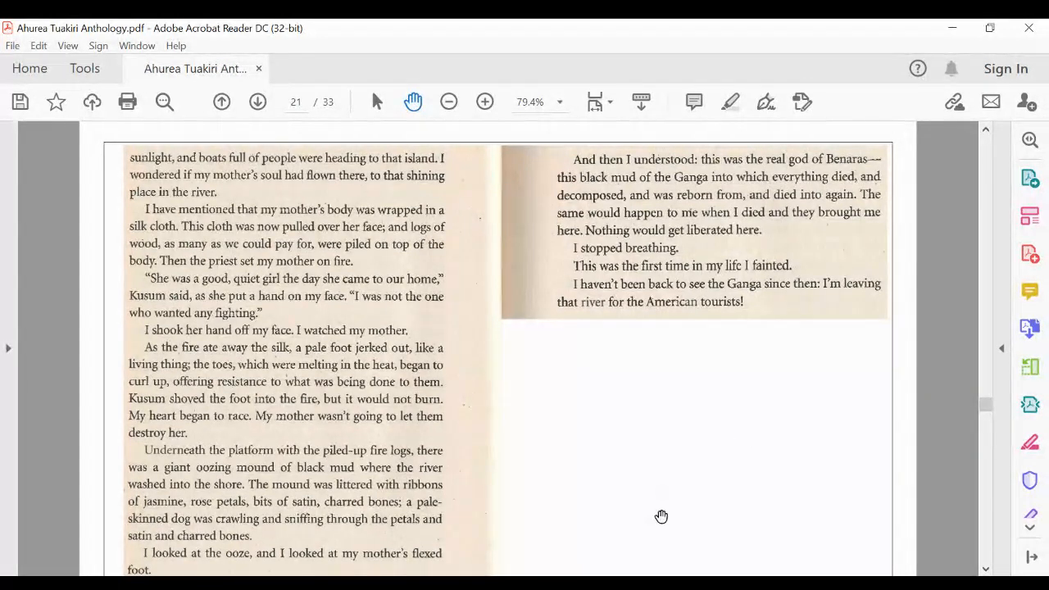